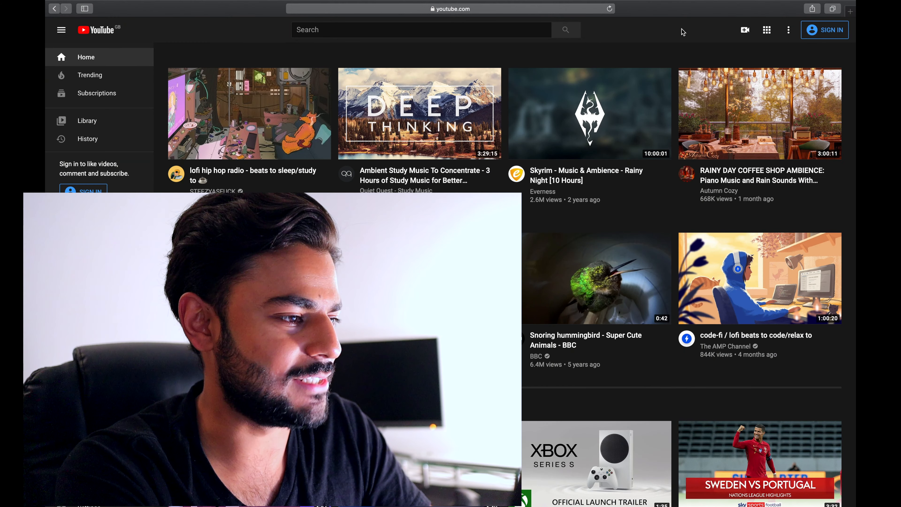
Step: Go to Google sign-in from YouTube and begin creating a new account
left_click(824, 30)
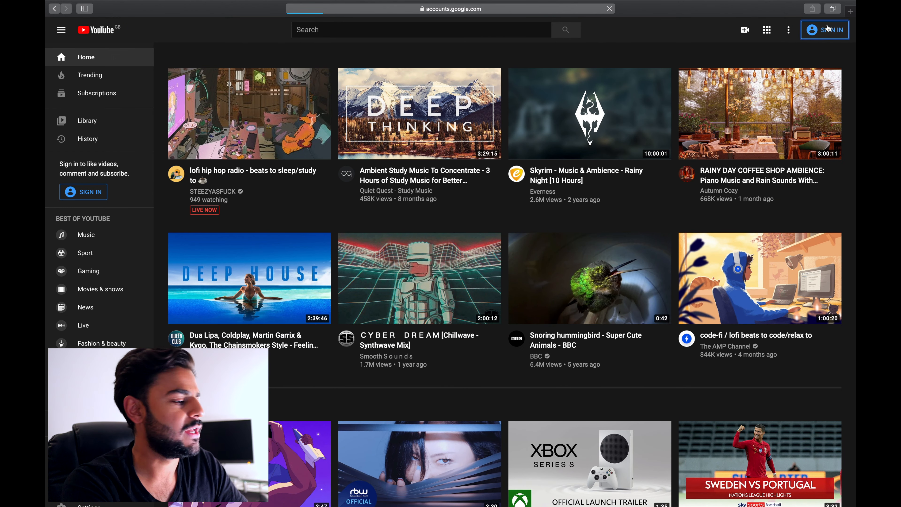
left_click(824, 29)
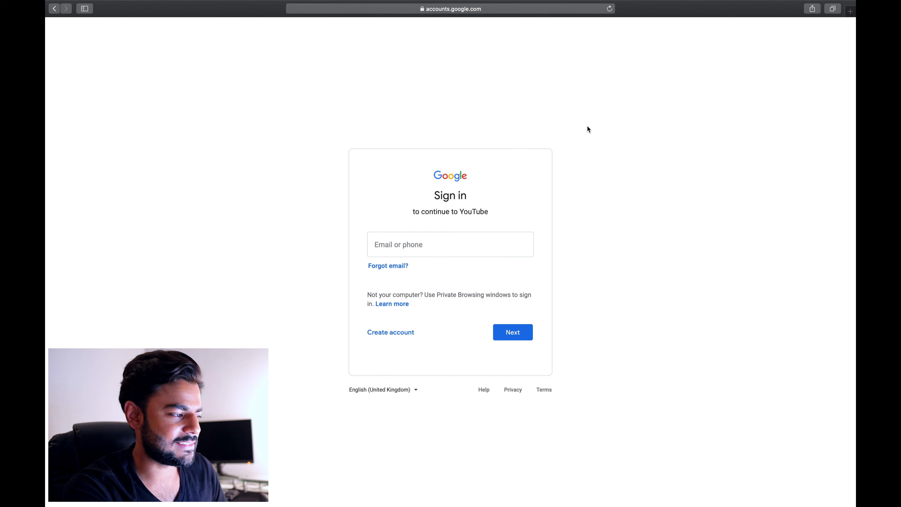
mouse_move(399, 339)
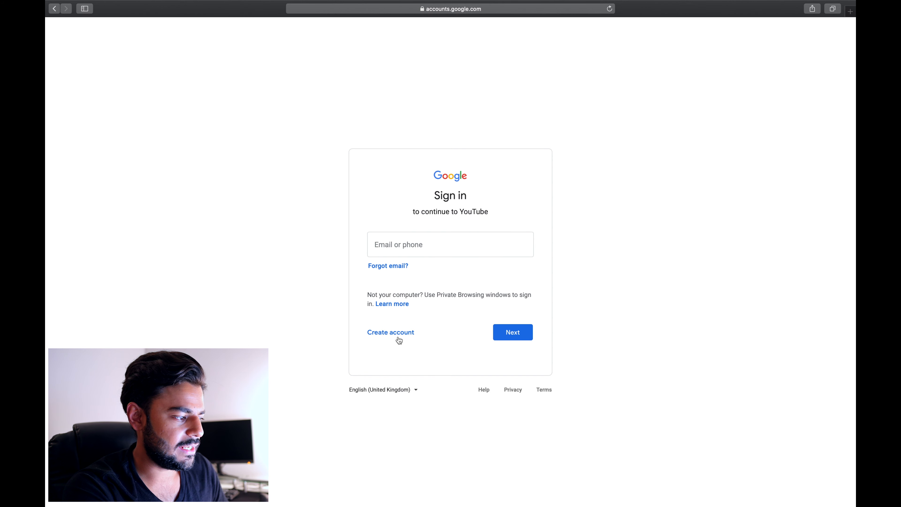
left_click(390, 332)
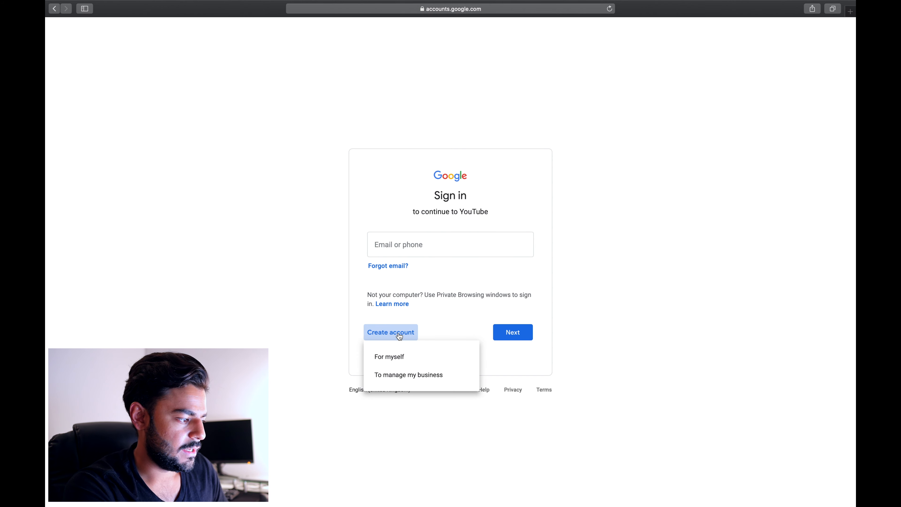
left_click(388, 356)
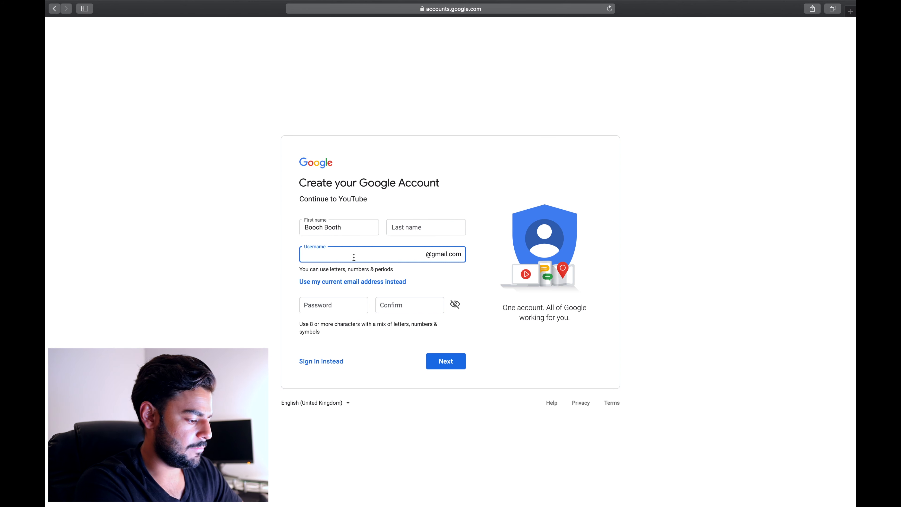
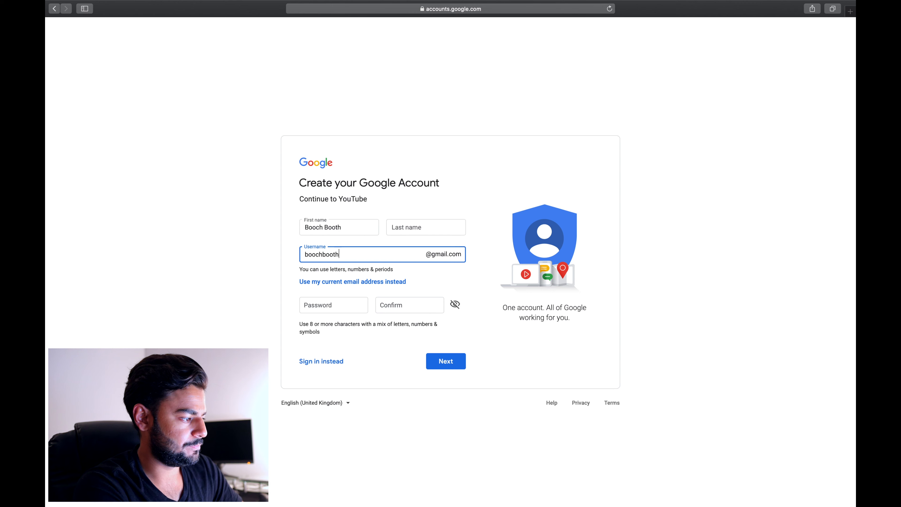
left_click(445, 361)
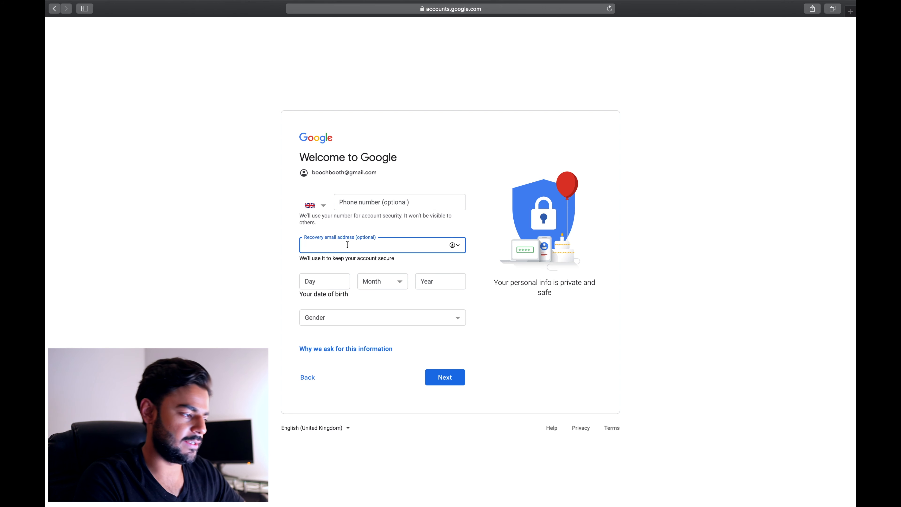
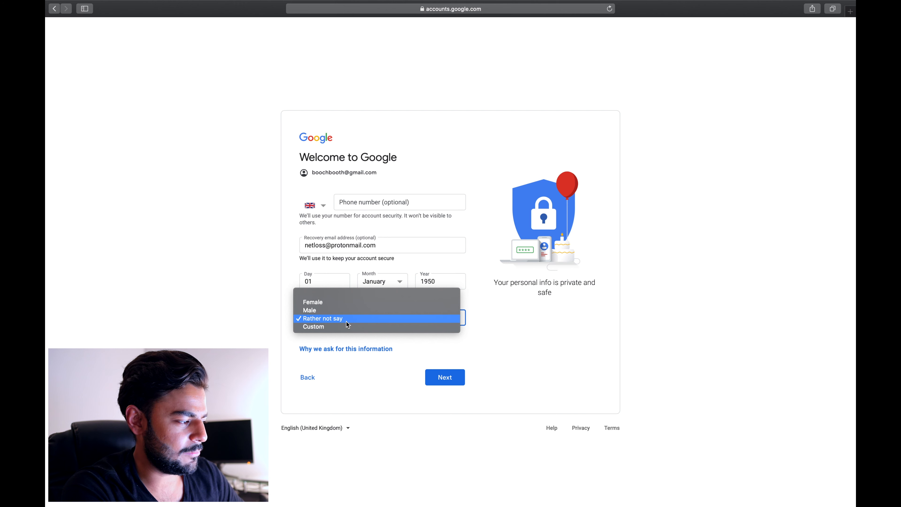
left_click(322, 317)
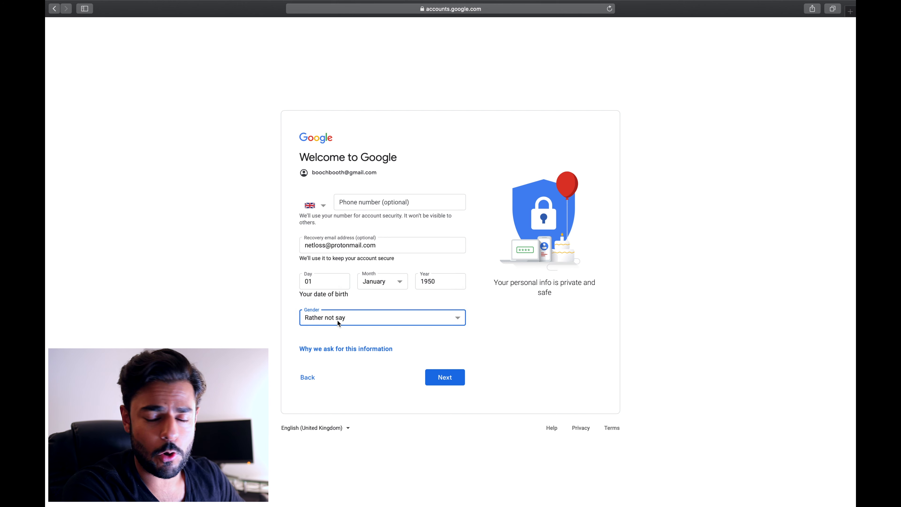
mouse_move(535, 376)
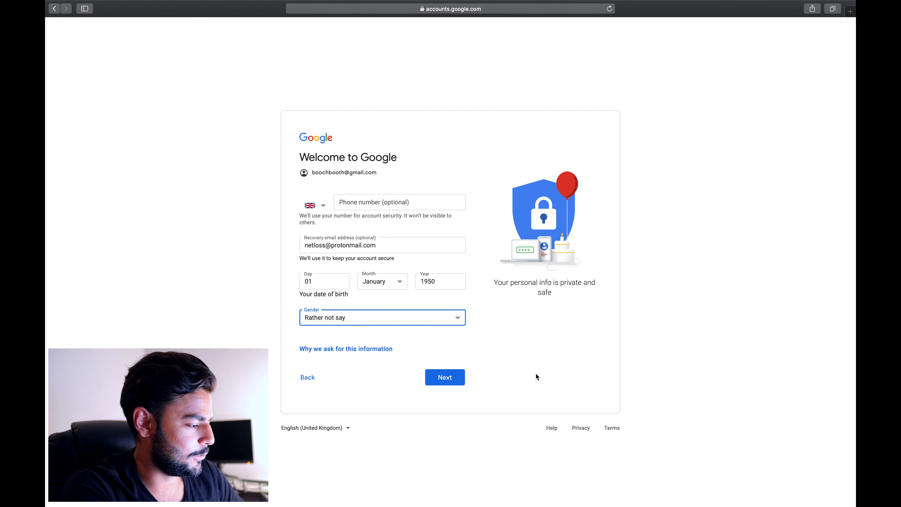
left_click(444, 376)
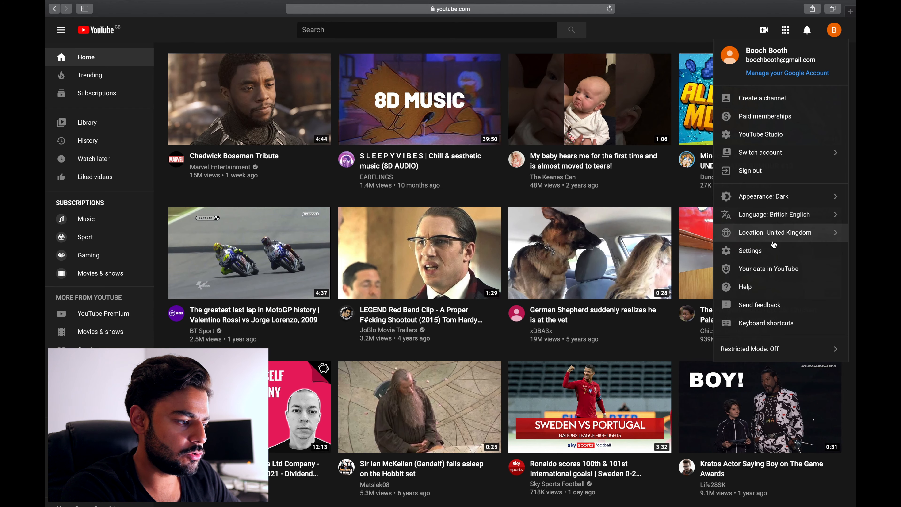
Step: From account settings, create the YouTube channel named Booch Booth
left_click(749, 251)
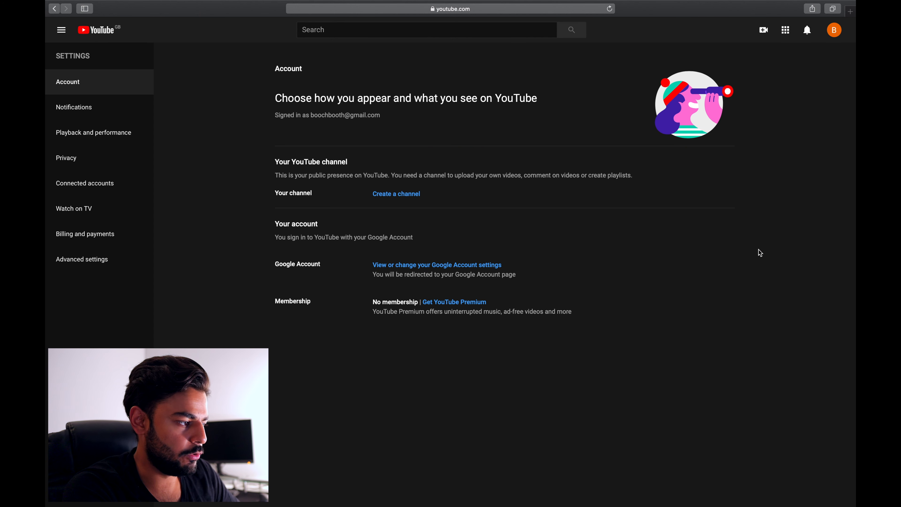
mouse_move(312, 199)
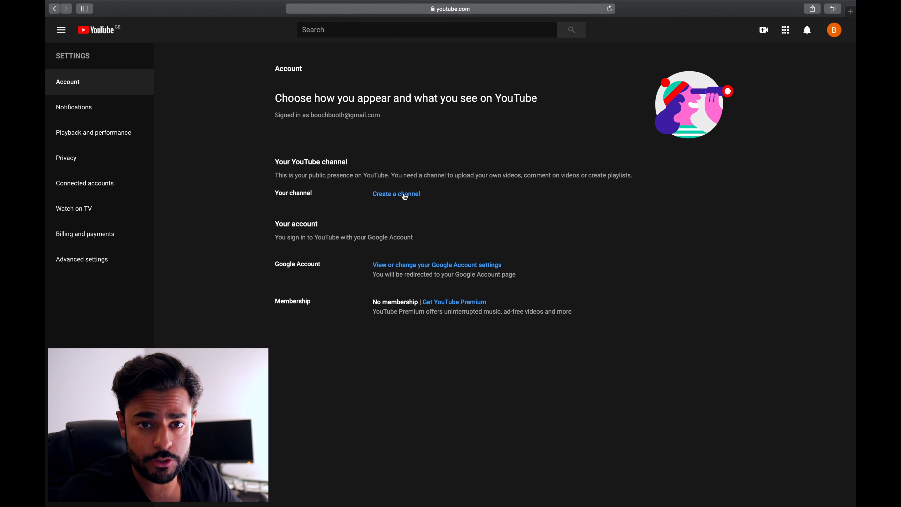
left_click(396, 194)
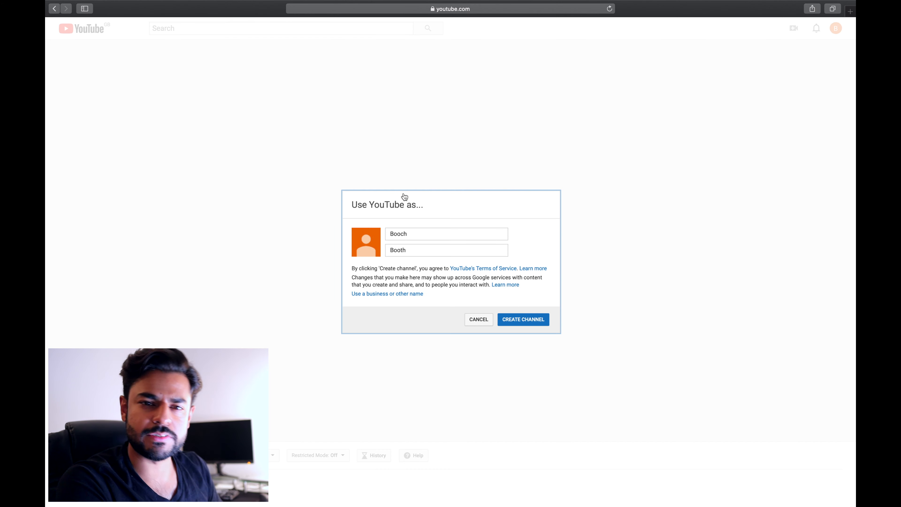
left_click(445, 233)
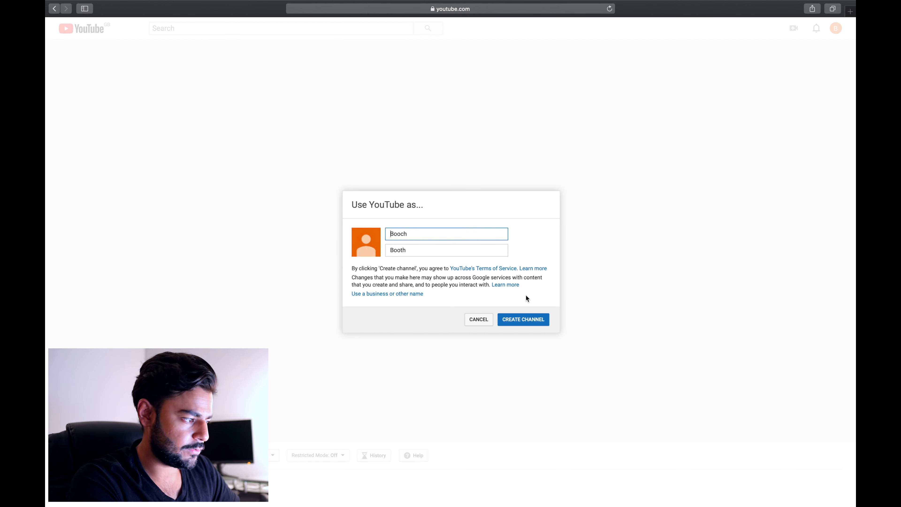
left_click(522, 319)
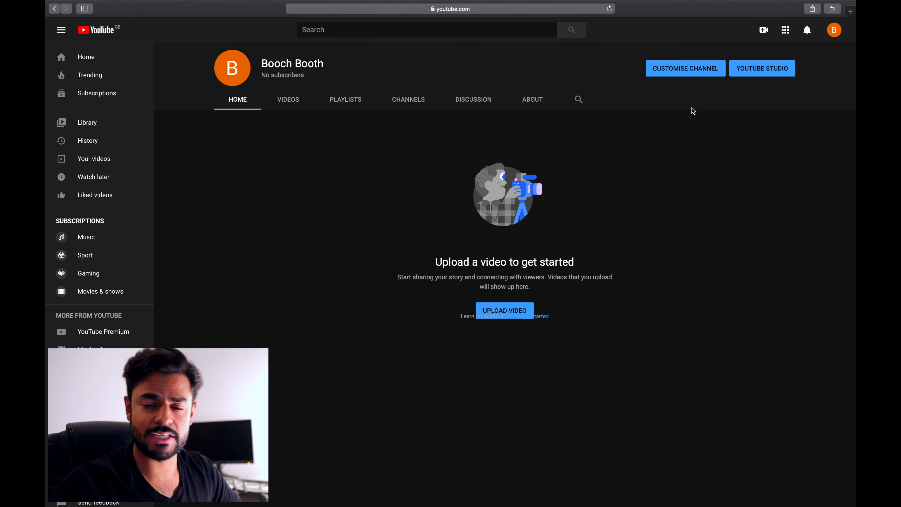
Step: Go to YouTube Studio from the account menu and reach its settings
left_click(834, 30)
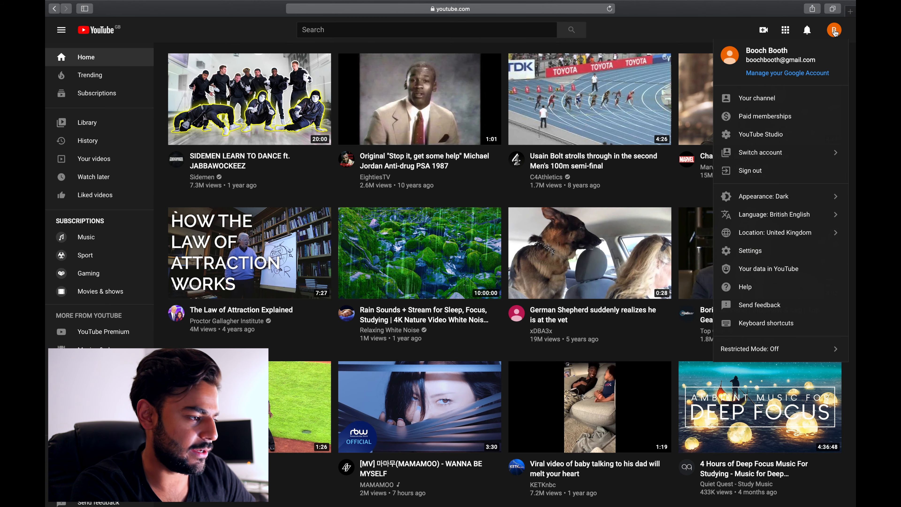
left_click(759, 133)
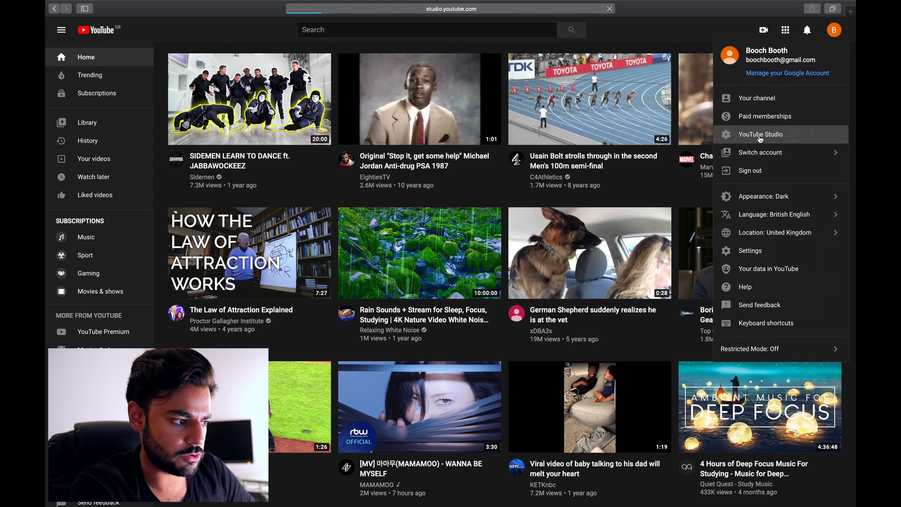
left_click(759, 134)
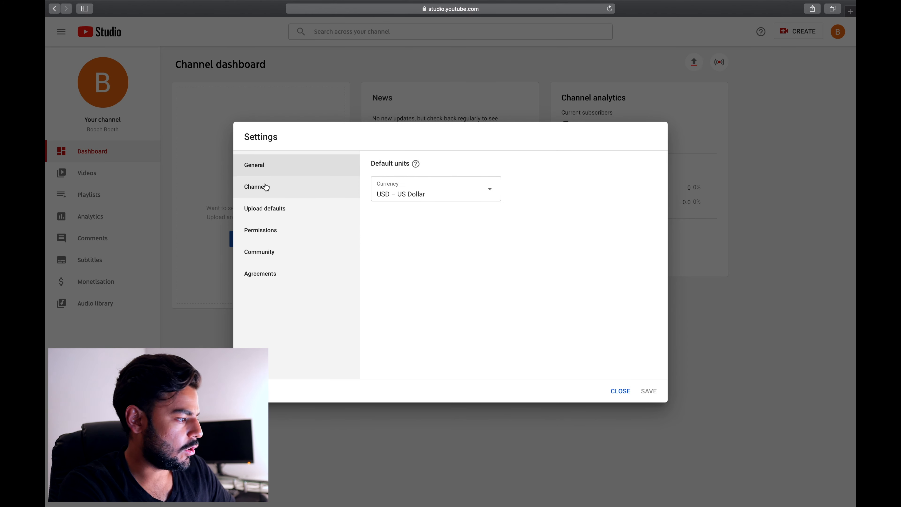
Step: Set country United Kingdom and keywords kombucha, booch, booch booth, kombucha review, then save
left_click(255, 186)
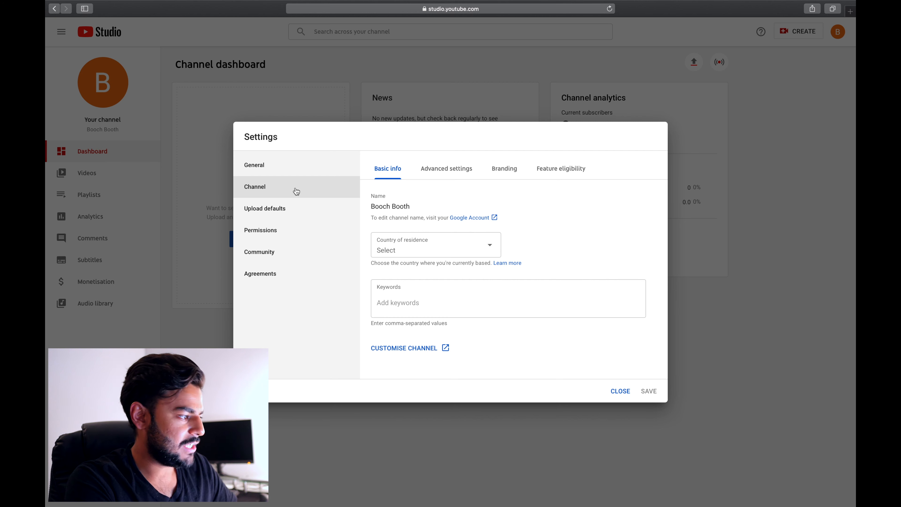
mouse_move(455, 261)
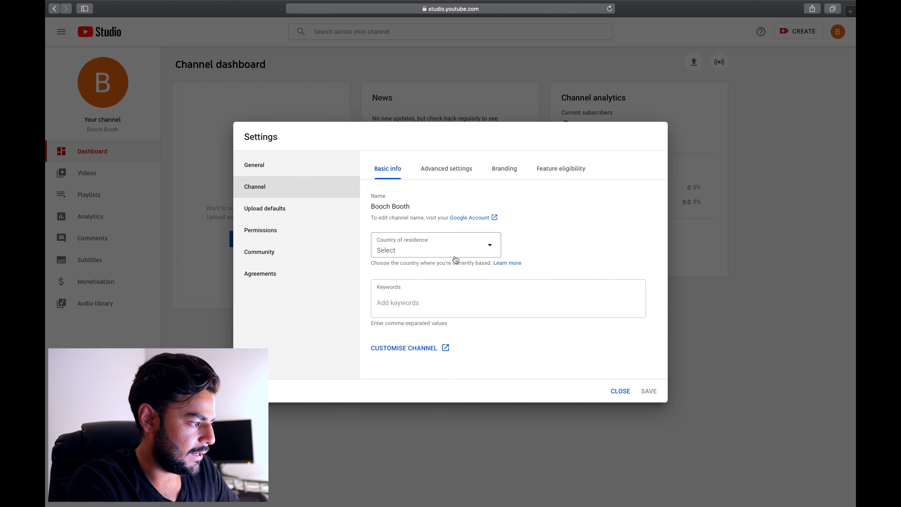
left_click(435, 245)
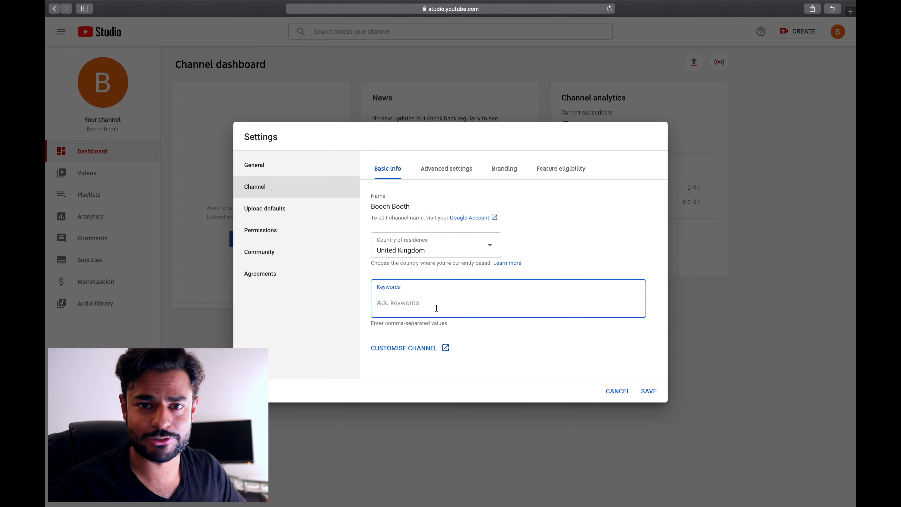
type("kombuch")
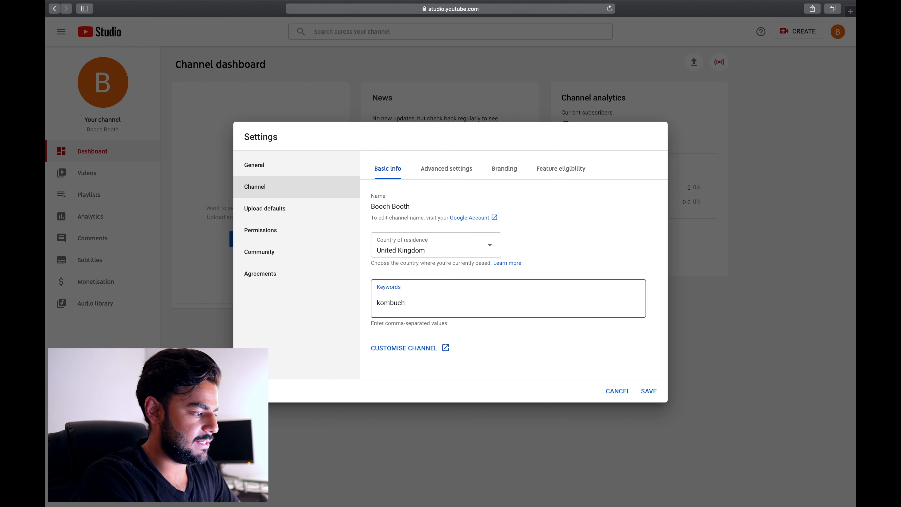
type("a")
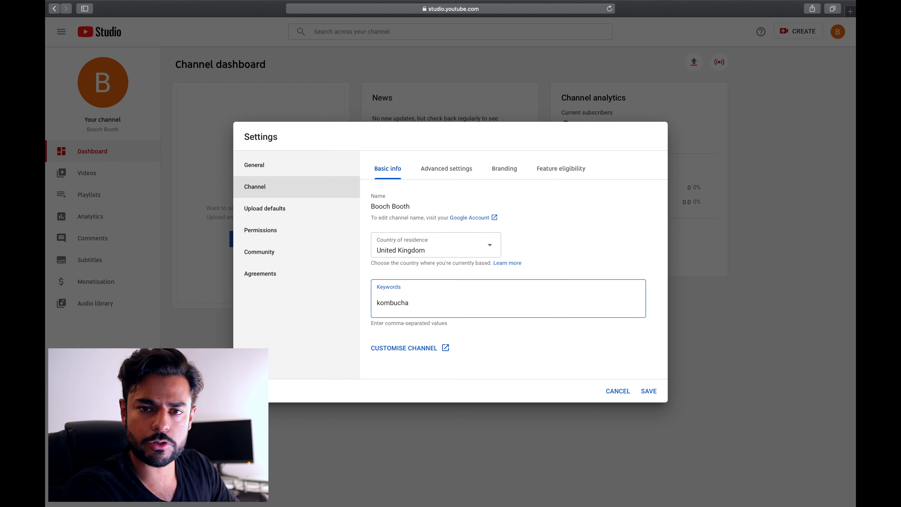
type("booth, kombucha review")
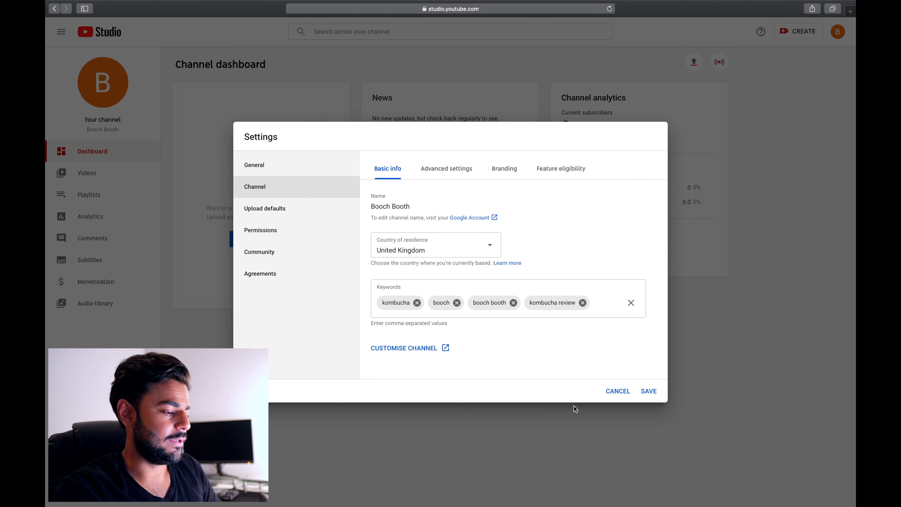
left_click(618, 390)
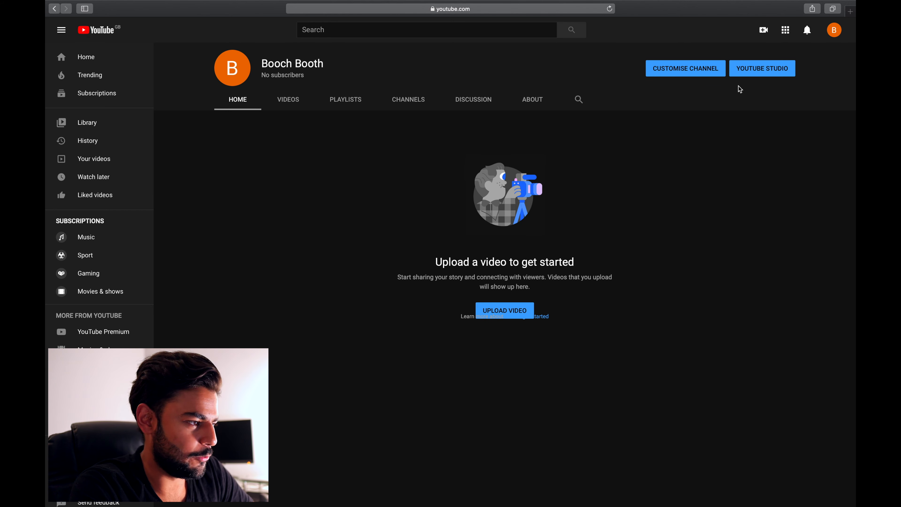
mouse_move(232, 68)
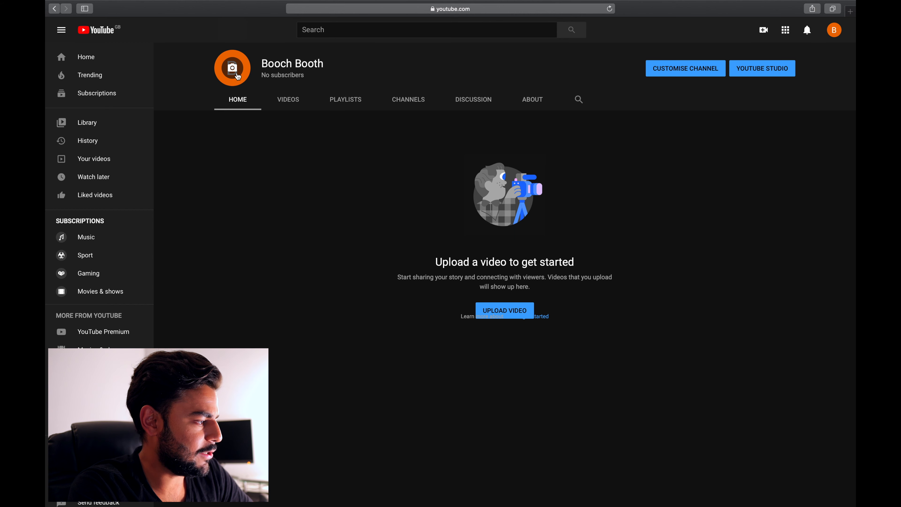
Step: Start editing the channel profile picture through Google Account's photo upload
left_click(232, 67)
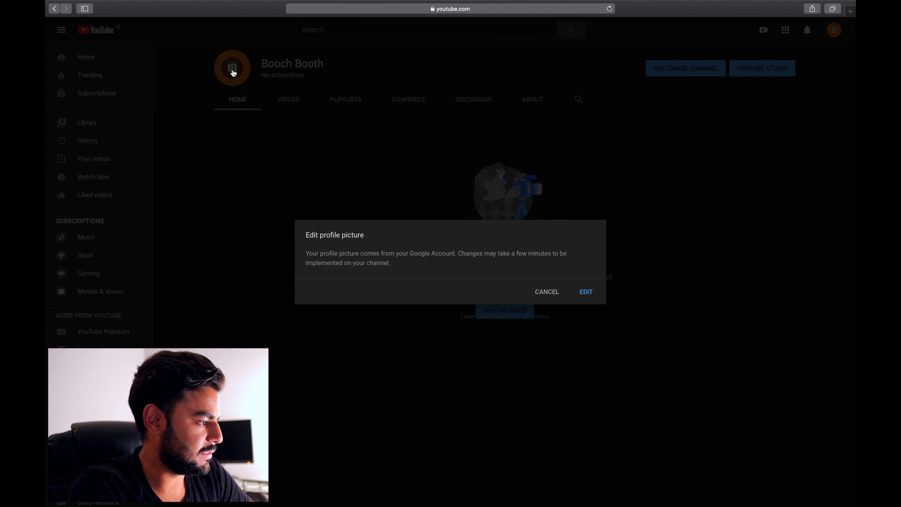
left_click(585, 291)
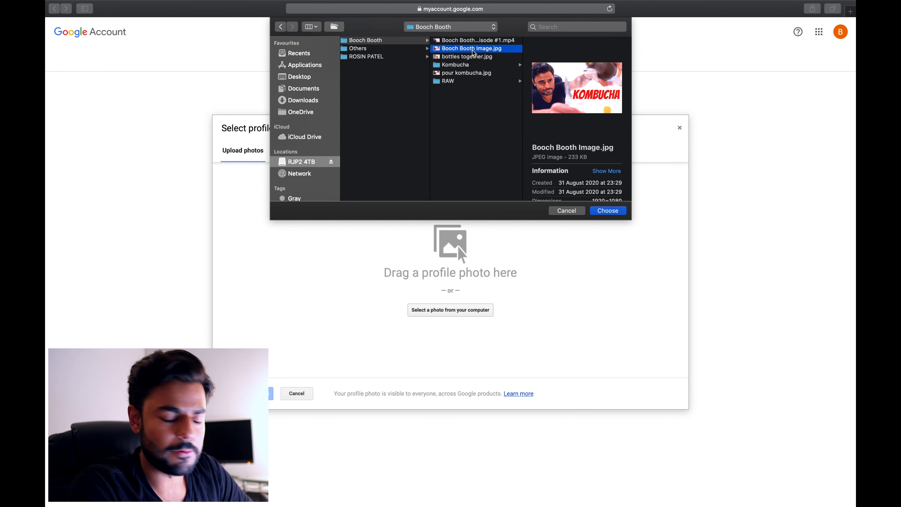
Step: Set Booch Booth Image.jpg as profile photo, confirm gender Rather not say, and return to YouTube
left_click(606, 210)
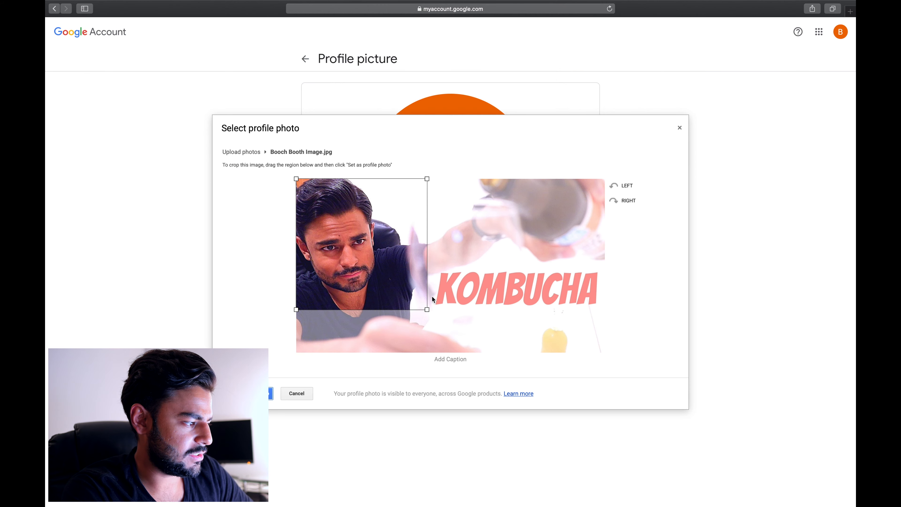
left_click(269, 393)
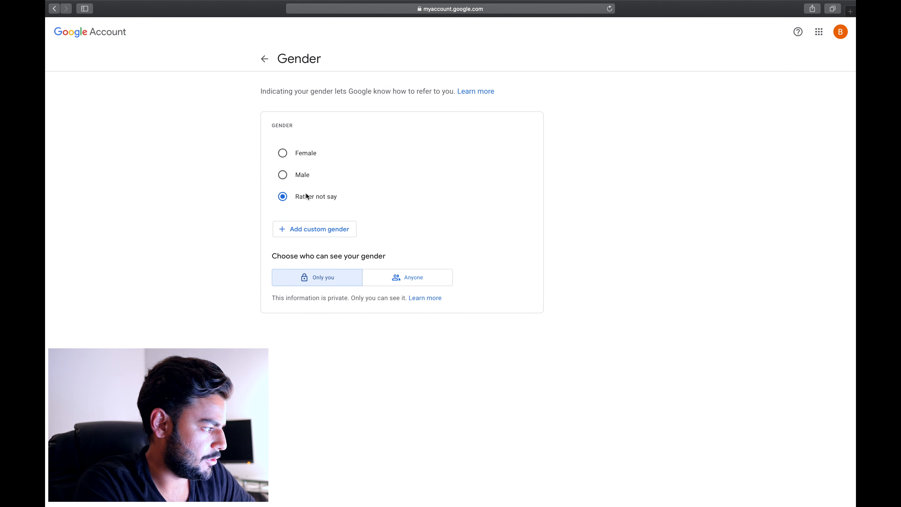
left_click(282, 196)
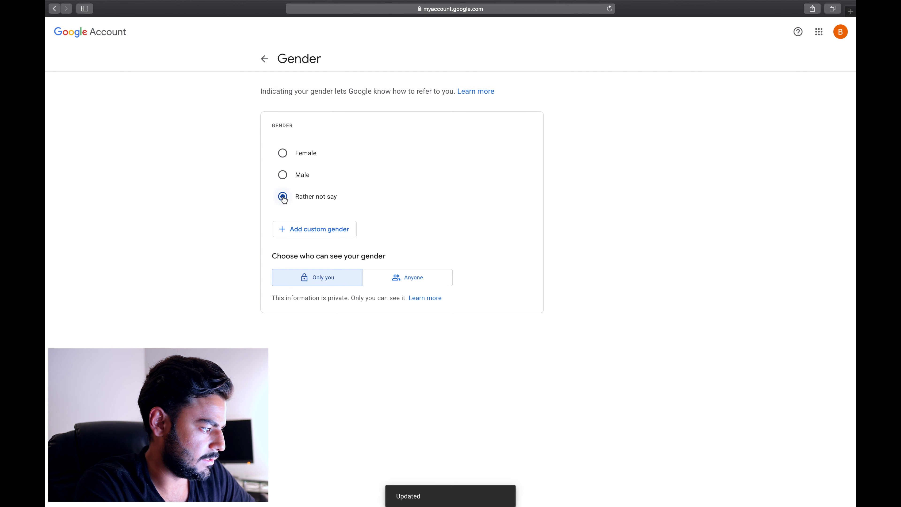
left_click(406, 276)
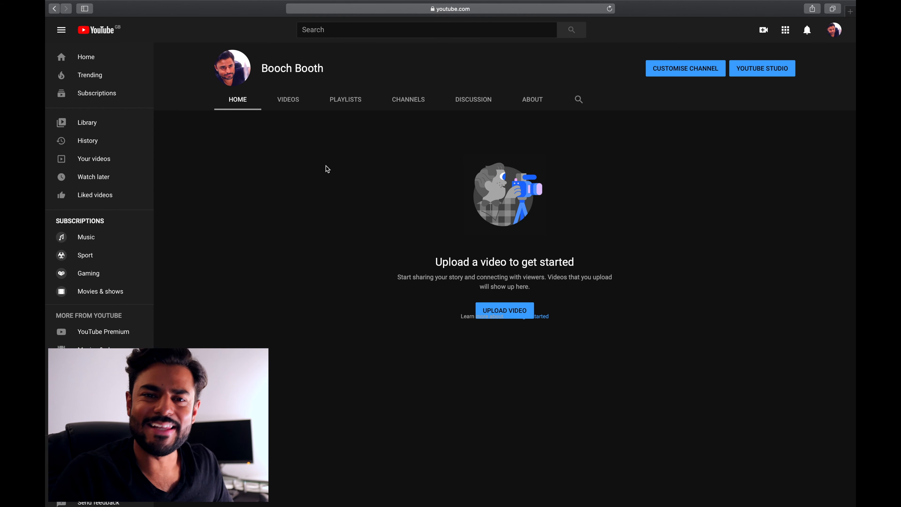
mouse_move(516, 109)
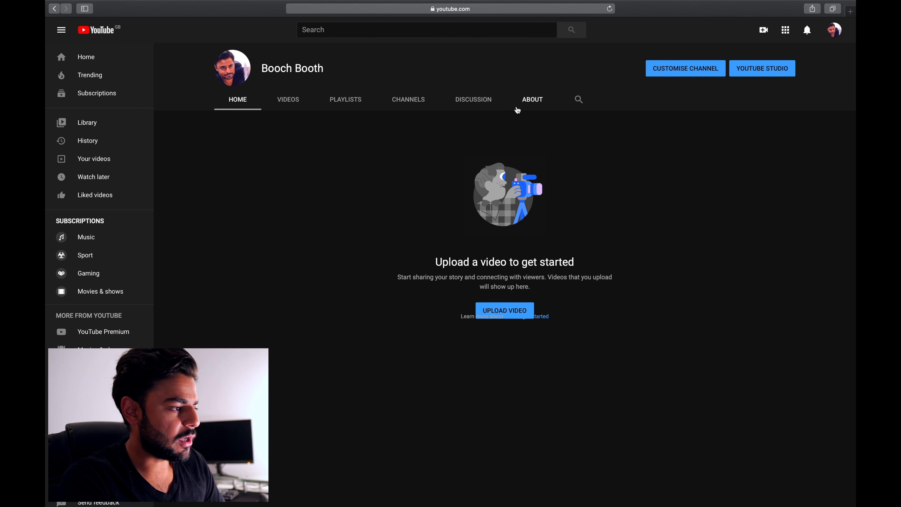
Step: View the channel's About details and enter channel customisation
left_click(531, 100)
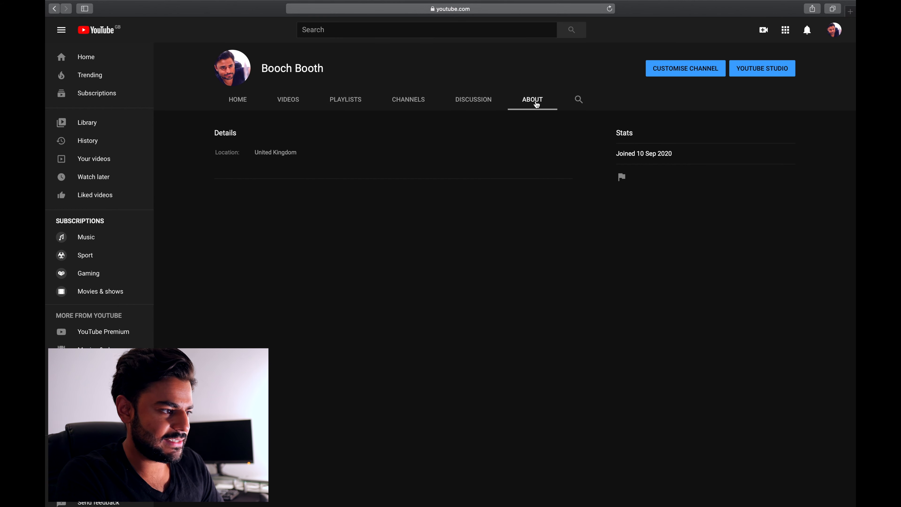
mouse_move(676, 69)
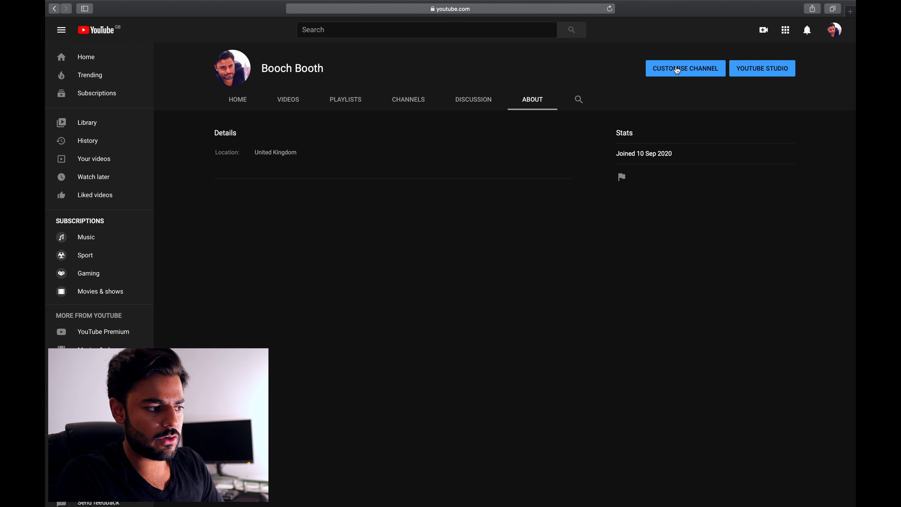
left_click(684, 69)
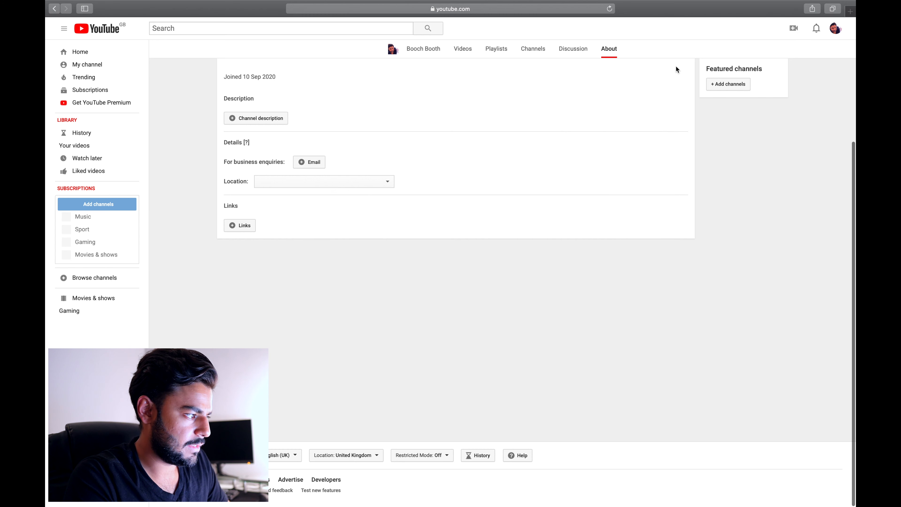
Step: Write a channel description presenting Booch Booth as a Kombucha review channel and save it
left_click(324, 181)
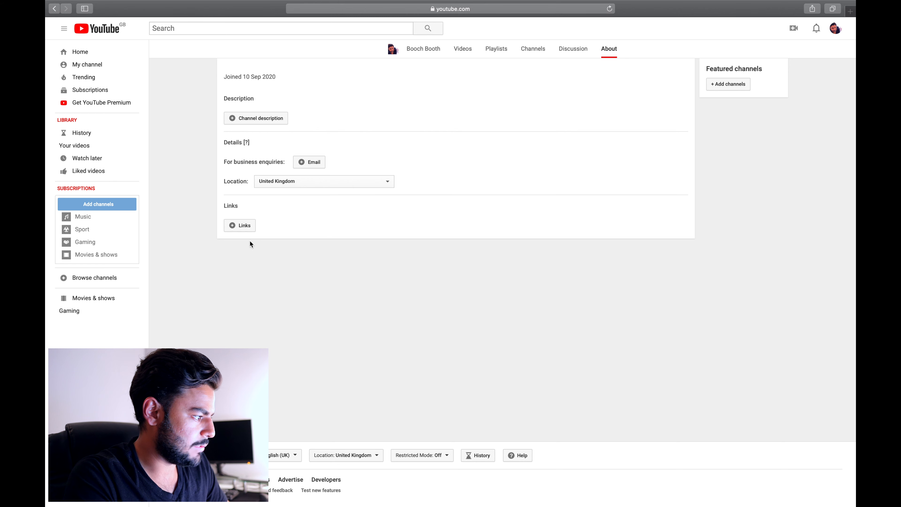
scroll("up", 3)
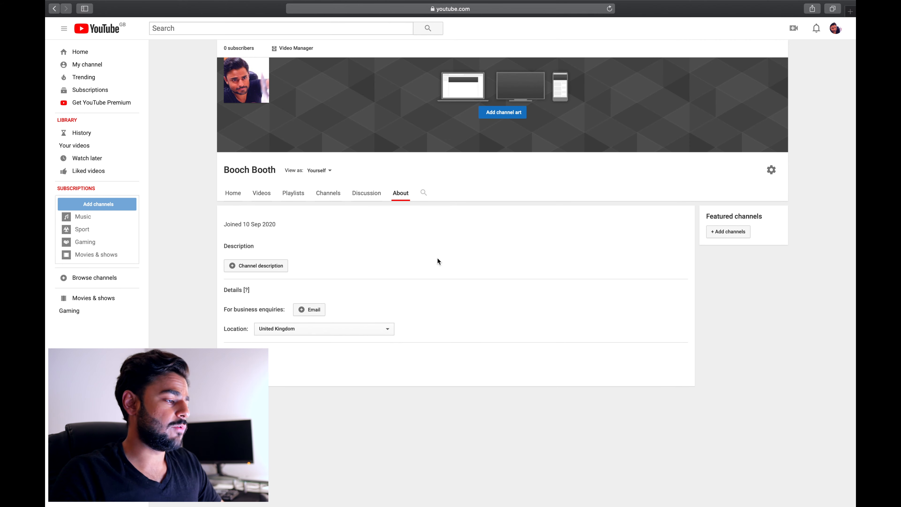
mouse_move(491, 243)
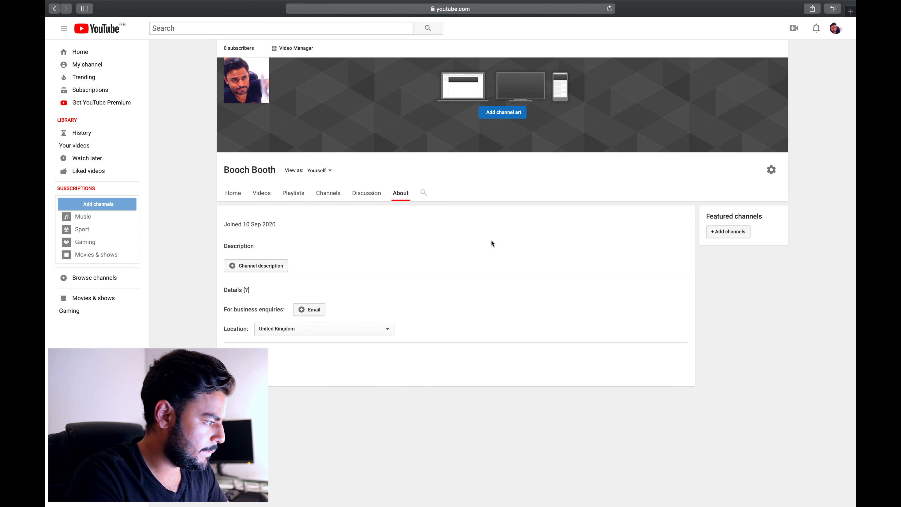
scroll("down", 3)
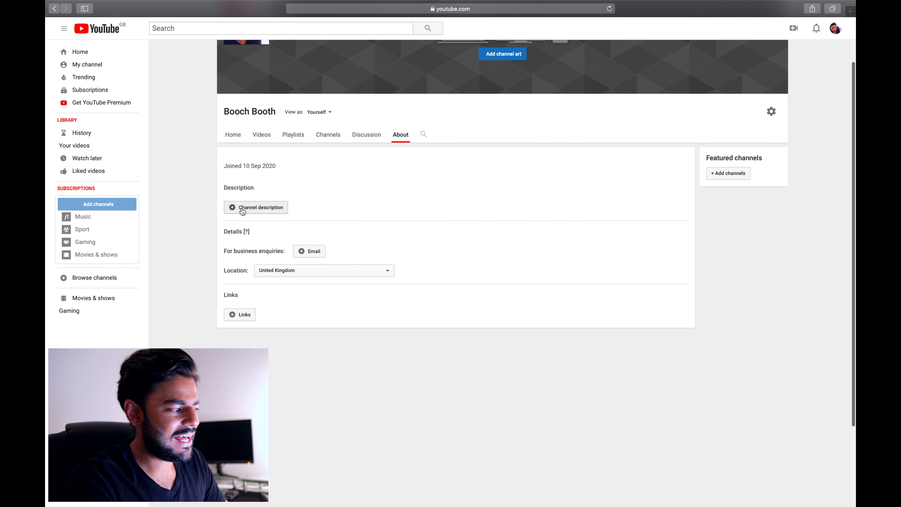
left_click(259, 207)
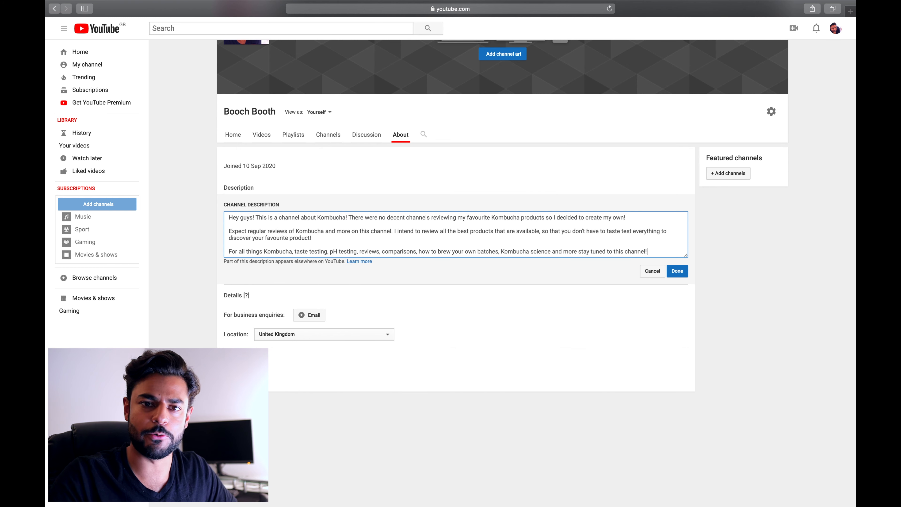
left_click(676, 271)
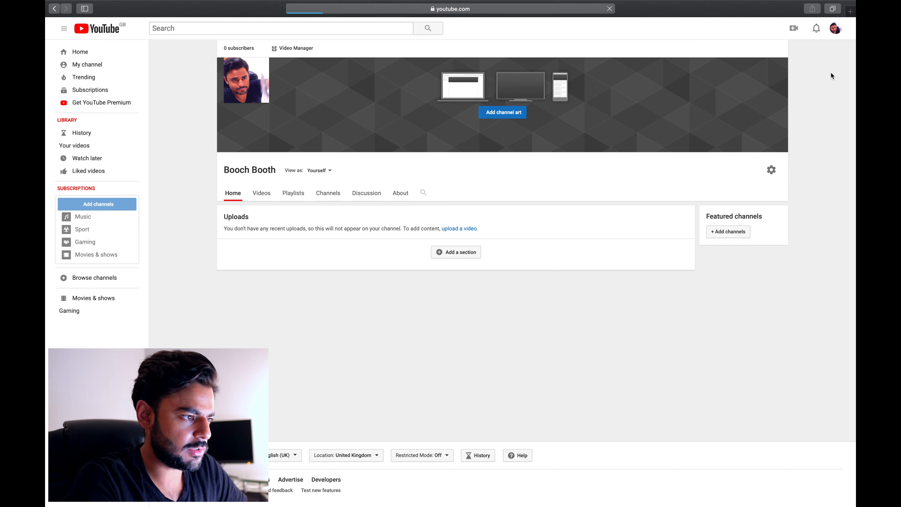
Step: Start a new video upload from the YouTube header's Create menu
left_click(80, 51)
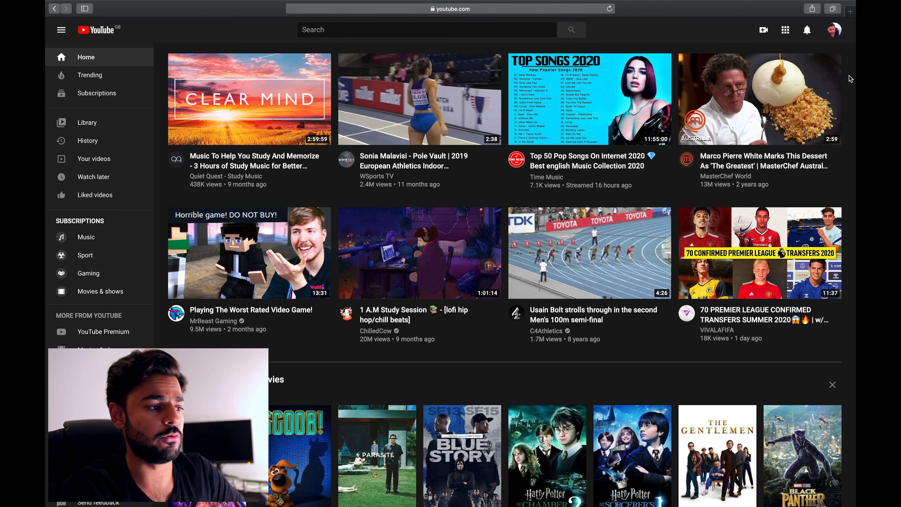
mouse_move(763, 30)
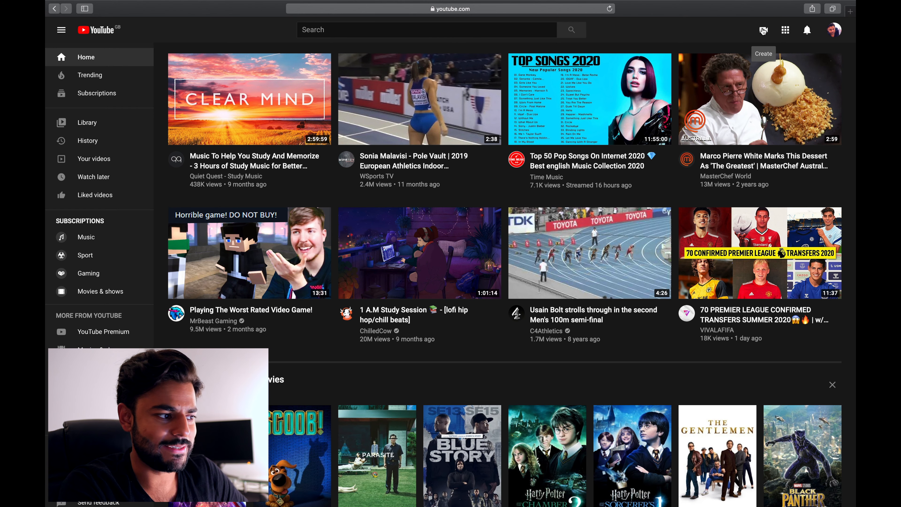
left_click(763, 30)
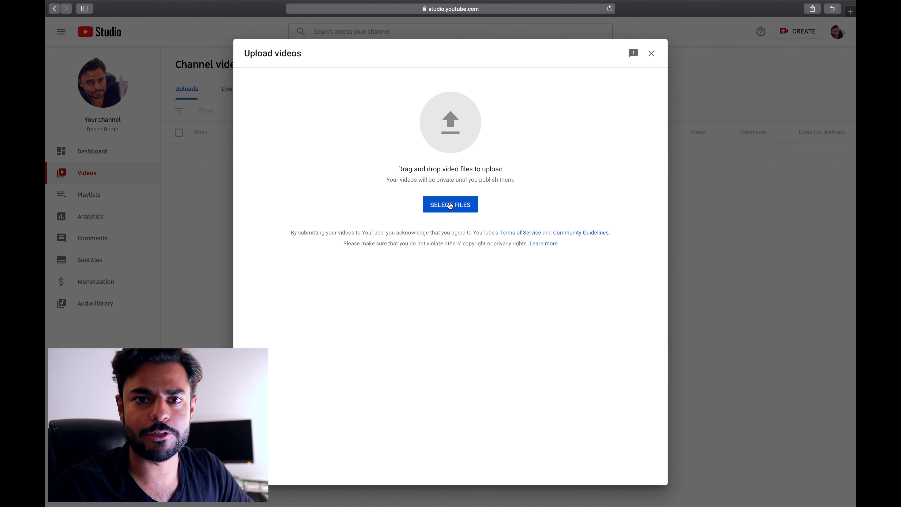
Step: Select Booch Booth Episode #1.mp4 from Finder so it starts uploading as a draft
left_click(450, 205)
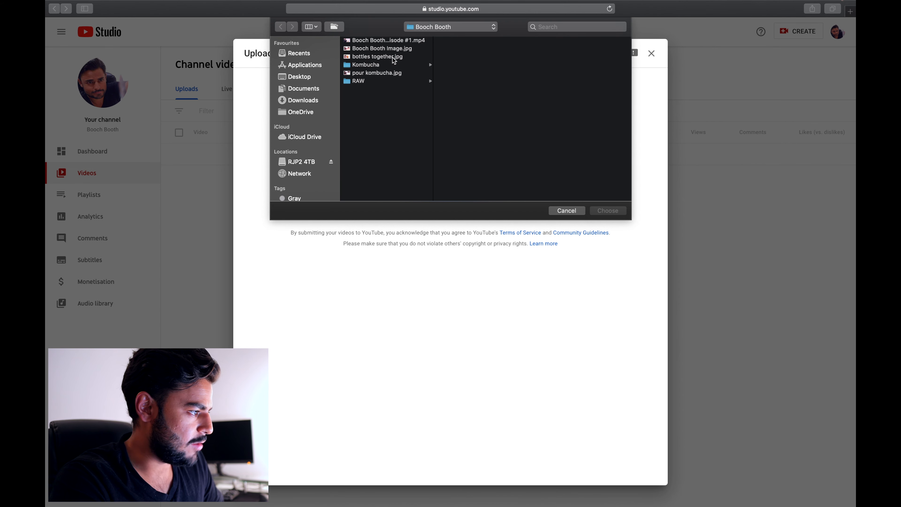
left_click(384, 39)
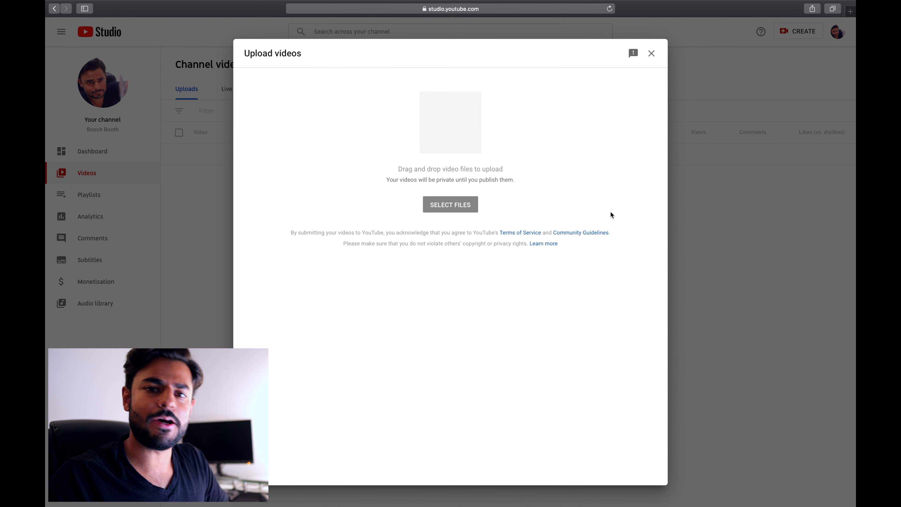
left_click(450, 204)
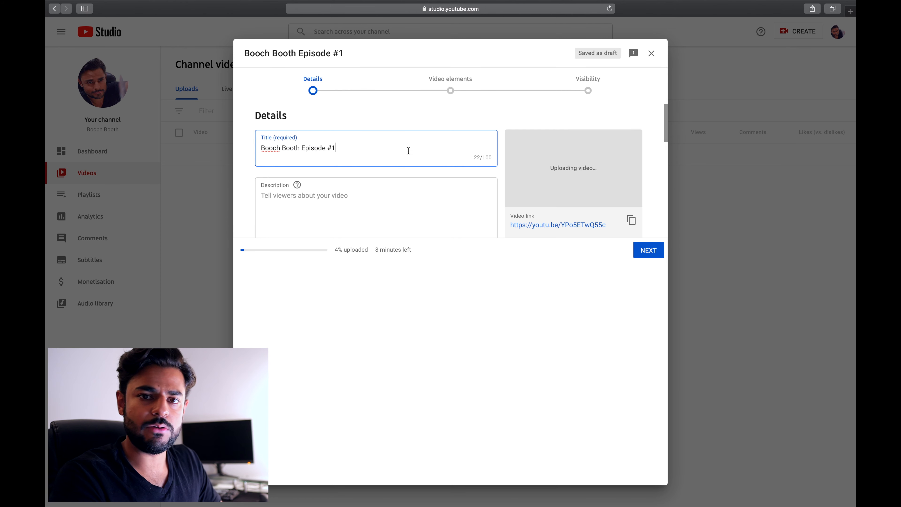
Step: Extend the title with '| Supermarket Kombucha Review | Lo Bros Kombucha Ginger Beer' and add the hashtag description
scroll("down", 3)
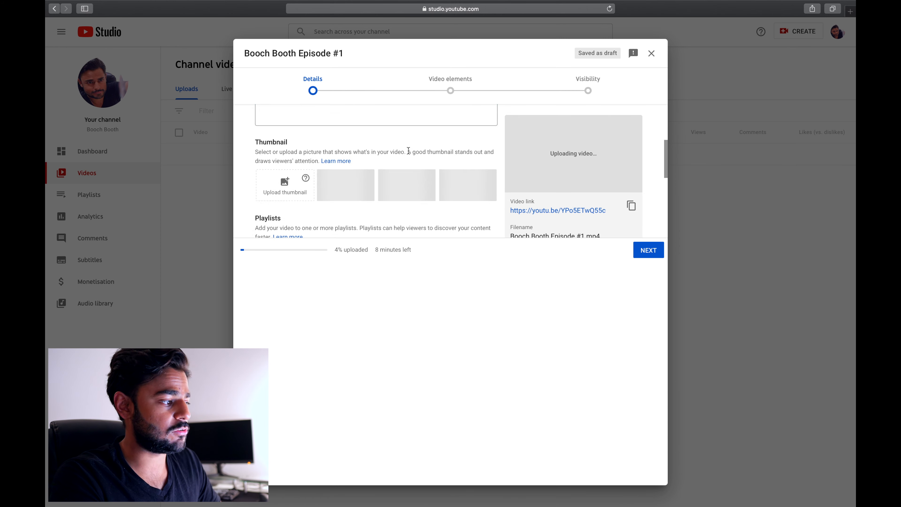
scroll("up", 3)
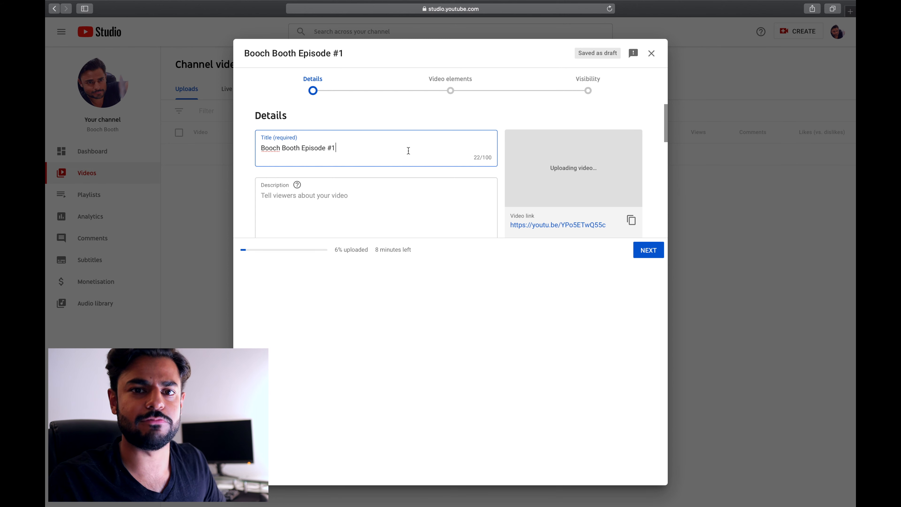
type("| Supermarket Kombucha Review | Lo Bros Kombucha Ginger Beer")
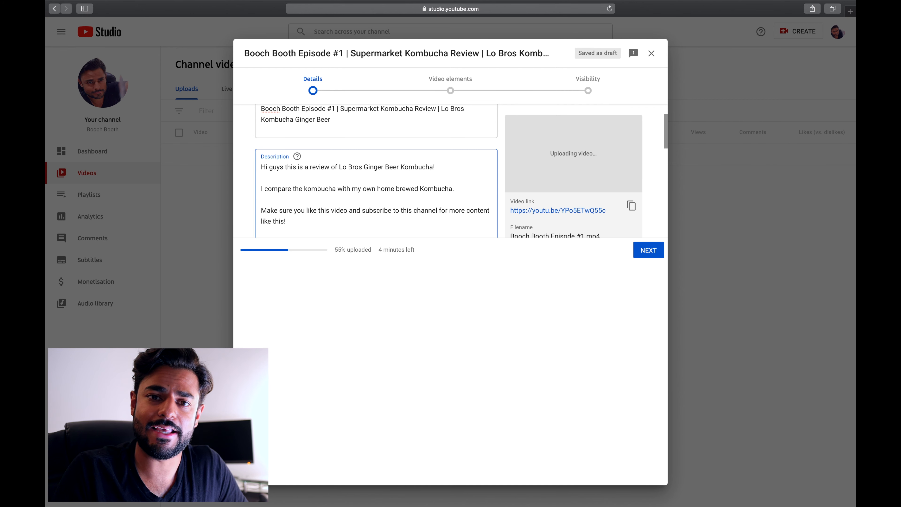
scroll("down", 3)
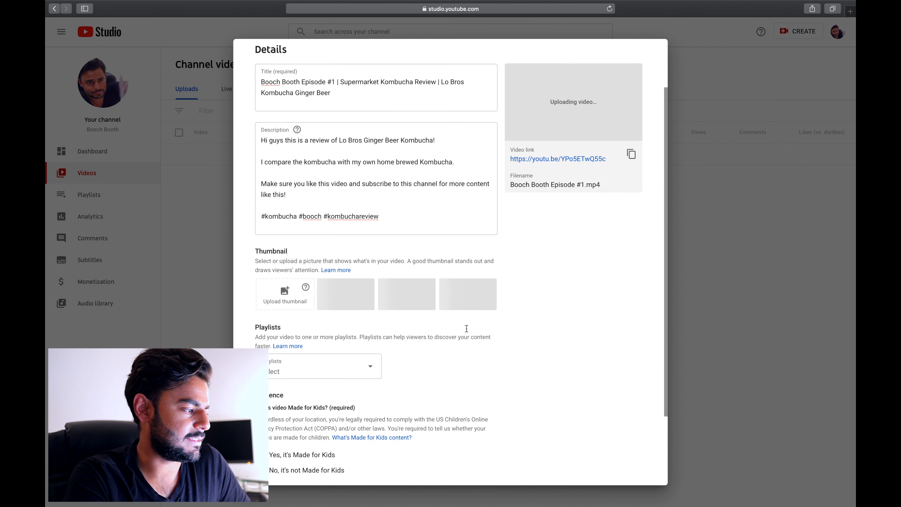
Step: Handle the verify prompt and set Booch Booth Image.jpg as the custom thumbnail
left_click(285, 286)
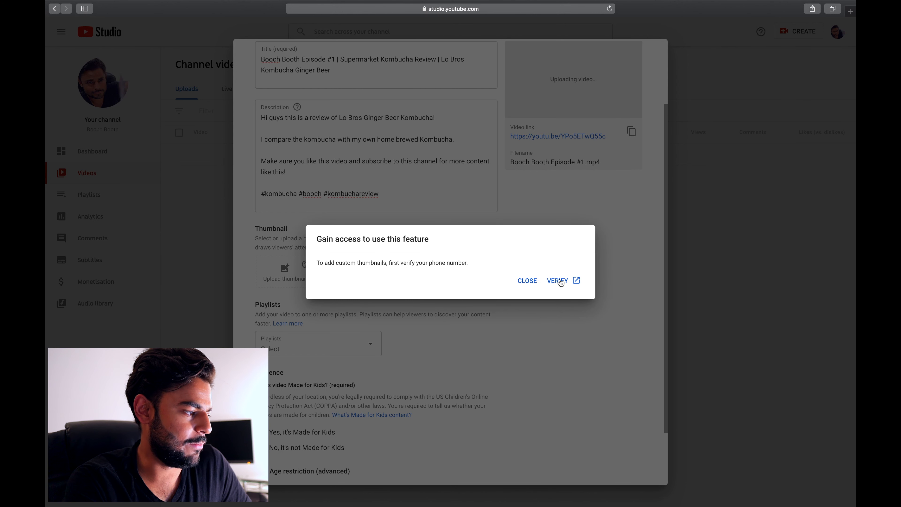
left_click(557, 281)
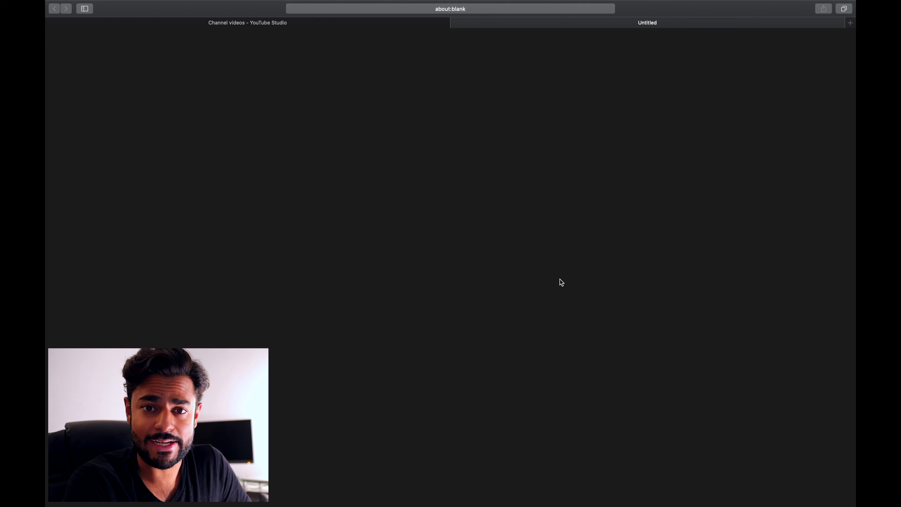
left_click(285, 271)
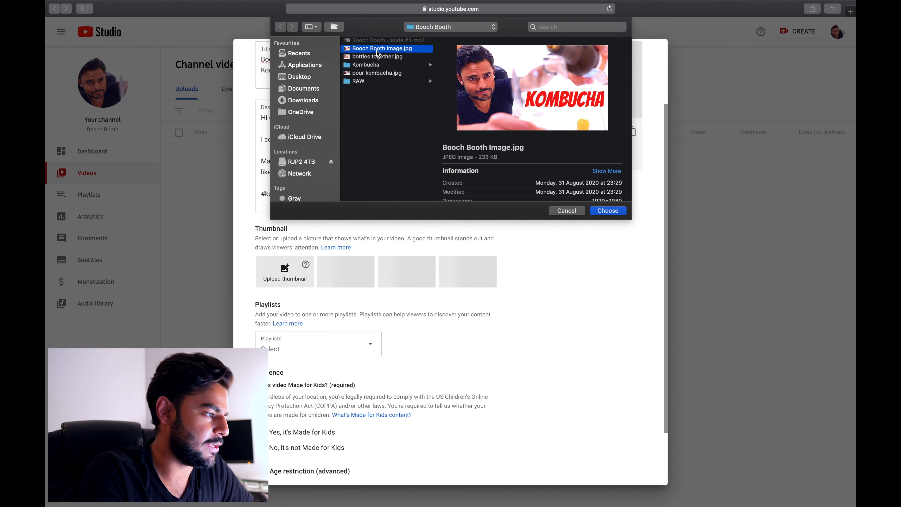
left_click(607, 210)
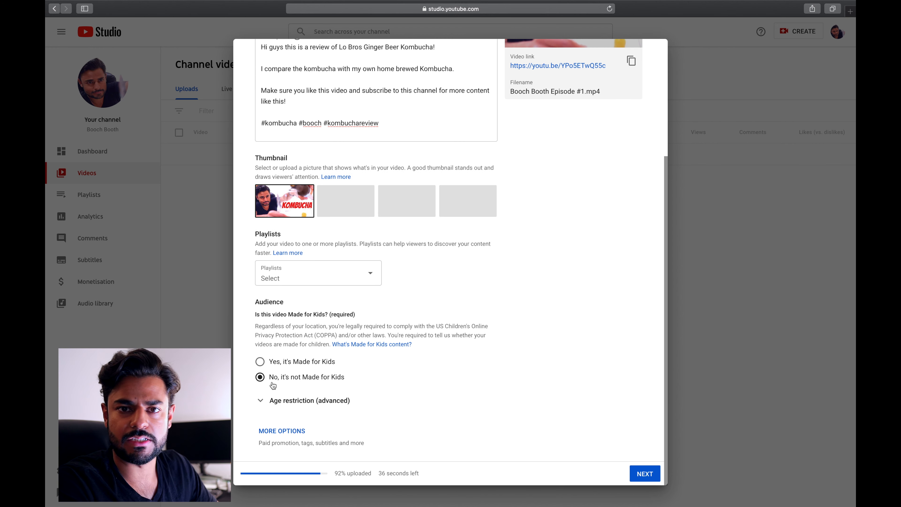
mouse_move(295, 408)
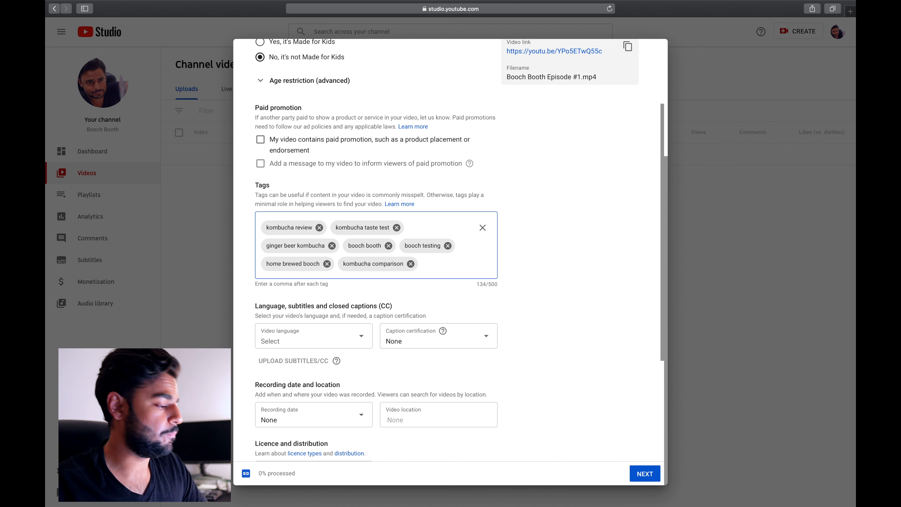
Step: Enter the review tags, UK English language, 10 Sep 2020 recording date and standard YouTube licence
scroll("down", 3)
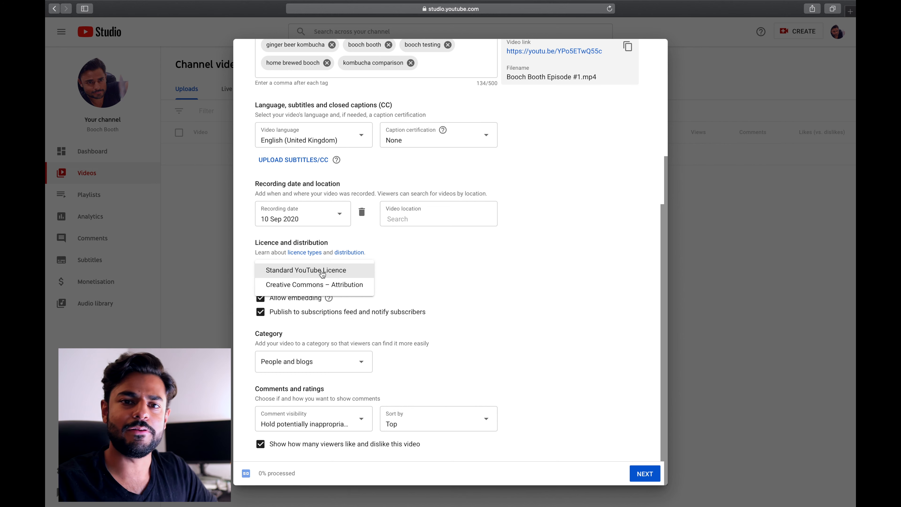
left_click(644, 473)
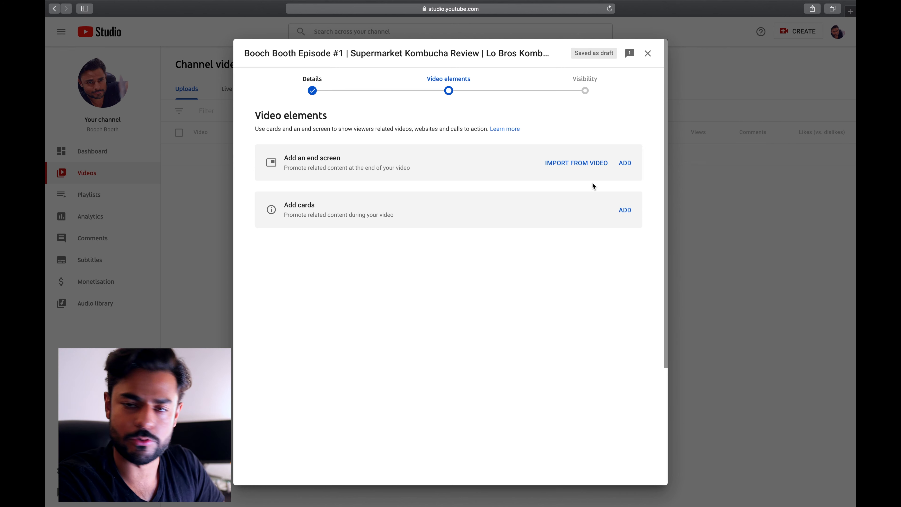
Step: Set visibility to Public and publish Booch Booth Episode #1
left_click(584, 90)
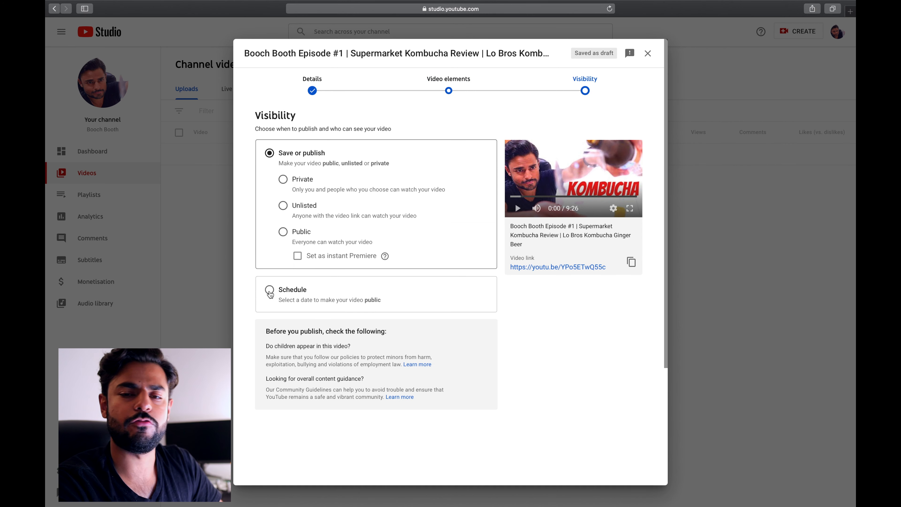
left_click(282, 231)
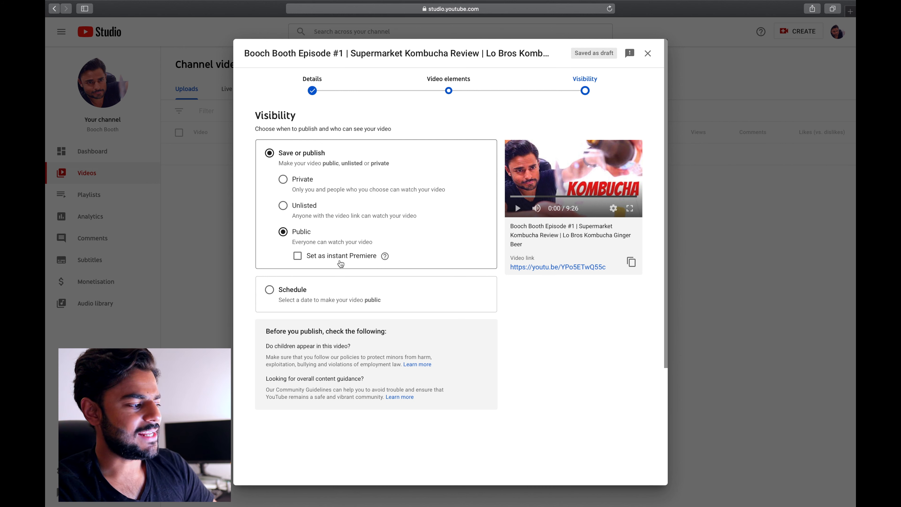
mouse_move(406, 287)
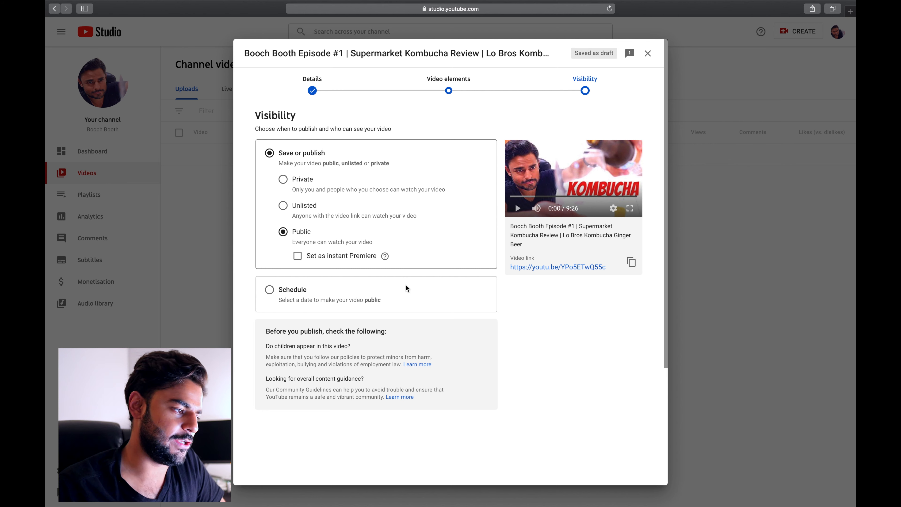
scroll("down", 3)
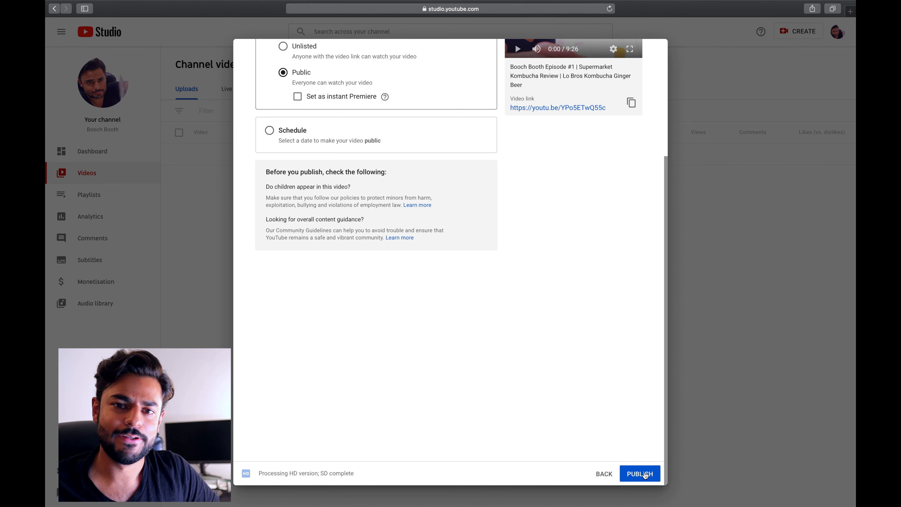
left_click(639, 474)
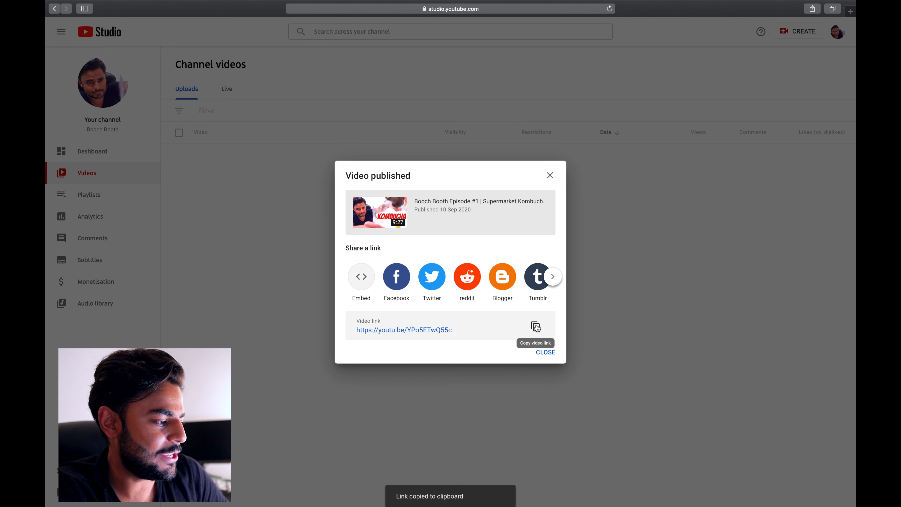